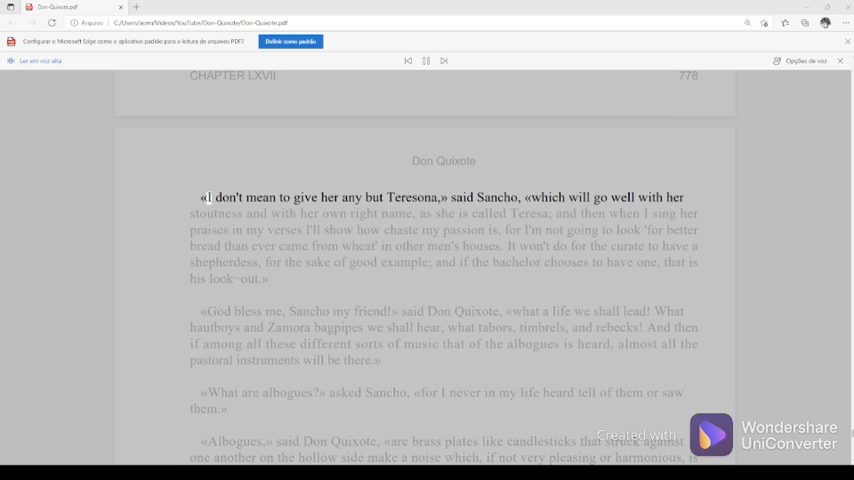
Step: Start reading aloud from Sancho's Teresona paragraph on page 778
double_click(412, 196)
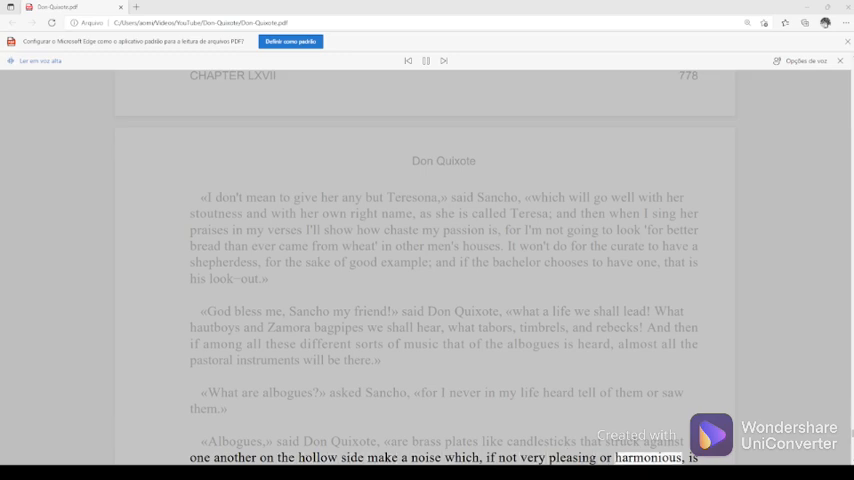
Step: Scroll down to follow the reading through the shepherd-names passage to Carrasco and Curiambro
scroll("down", 3)
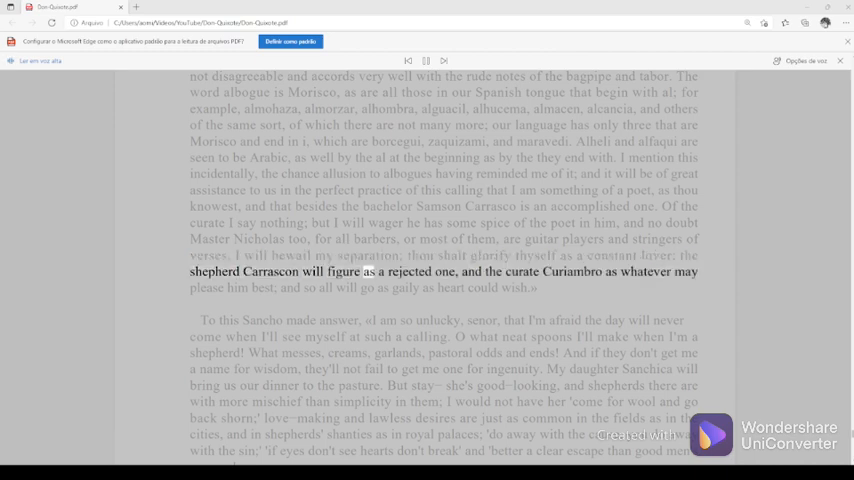
Step: Restart the reading at 'To this Sancho made answer' and follow it onto page 779
double_click(578, 272)
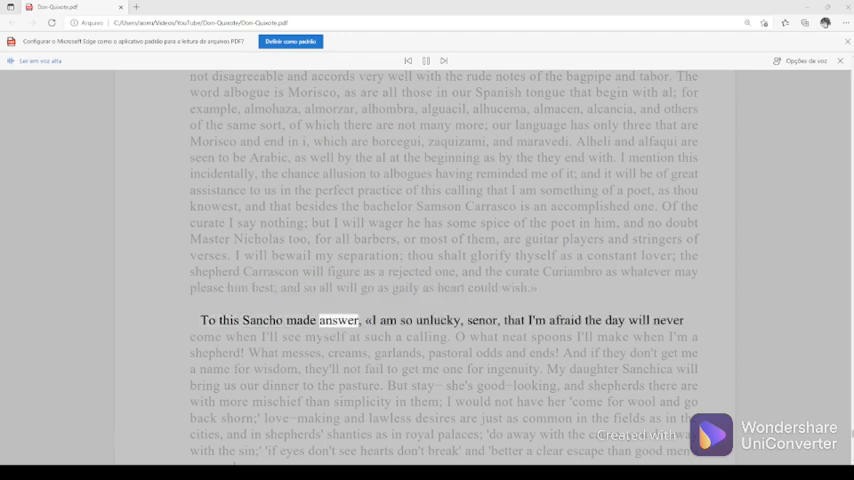
left_click(480, 320)
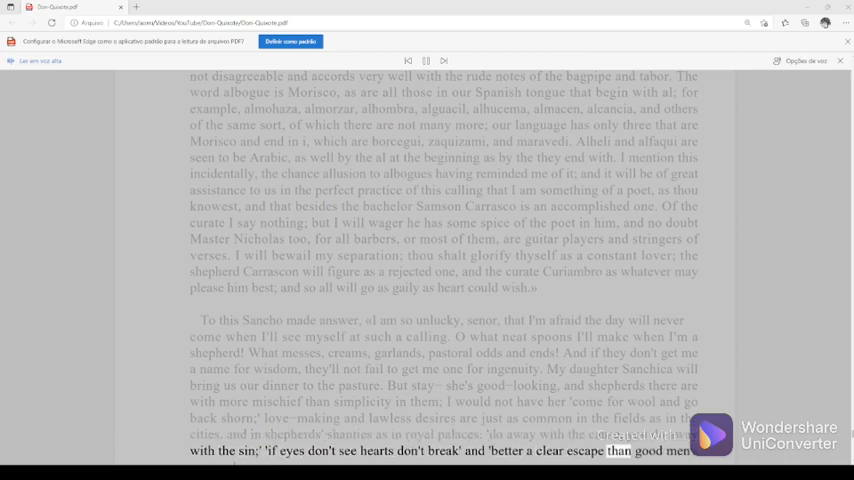
scroll("down", 3)
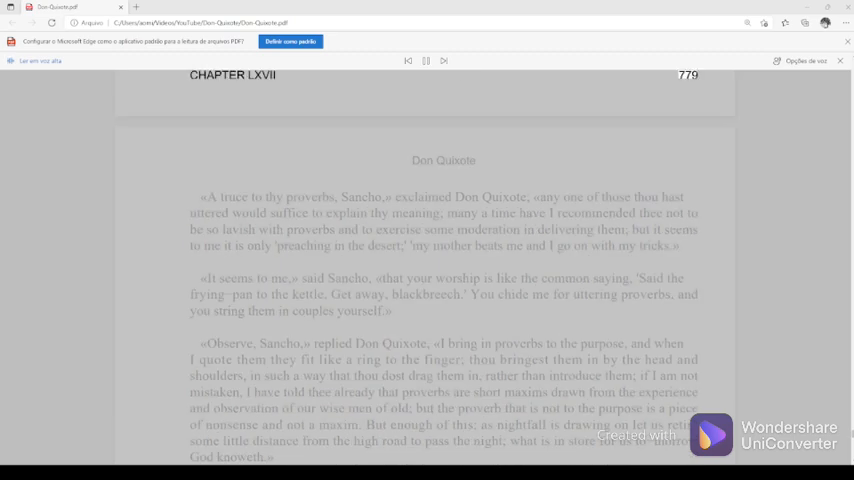
Step: Start reading aloud from 'A truce to thy proverbs' and let it reach 'God knoweth'
double_click(308, 196)
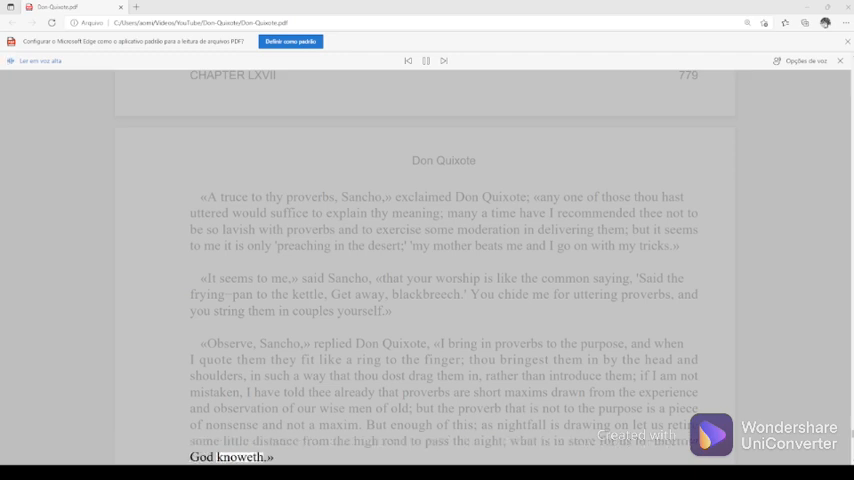
Step: Scroll to page 780 as the reading opens Chapter LXVIII on the bristly adventure
scroll("down", 3)
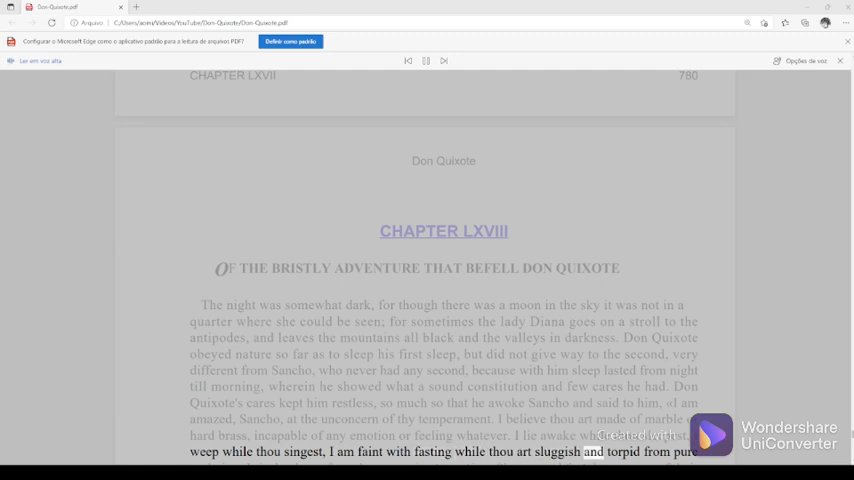
Step: Scroll down to follow the reading to Sancho's line blessing the inventor of sleep
scroll("down", 3)
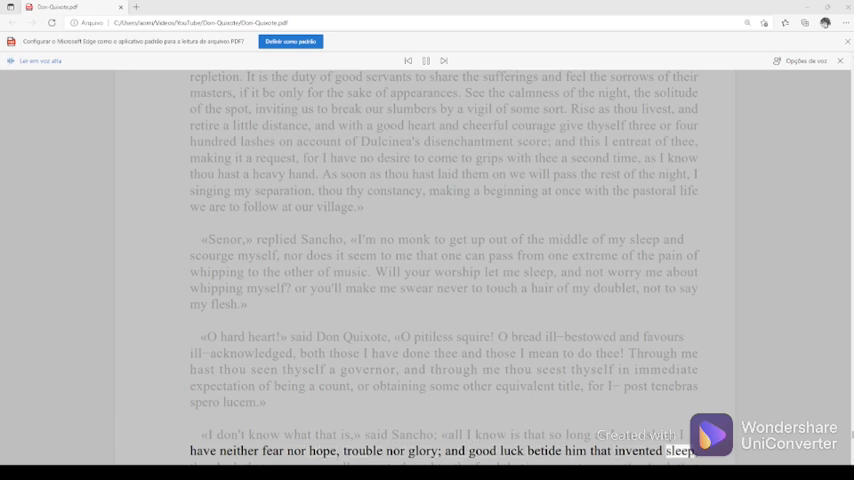
Step: Scroll down page 781 as the reading reaches Sancho sheltering under Dapple
scroll("down", 3)
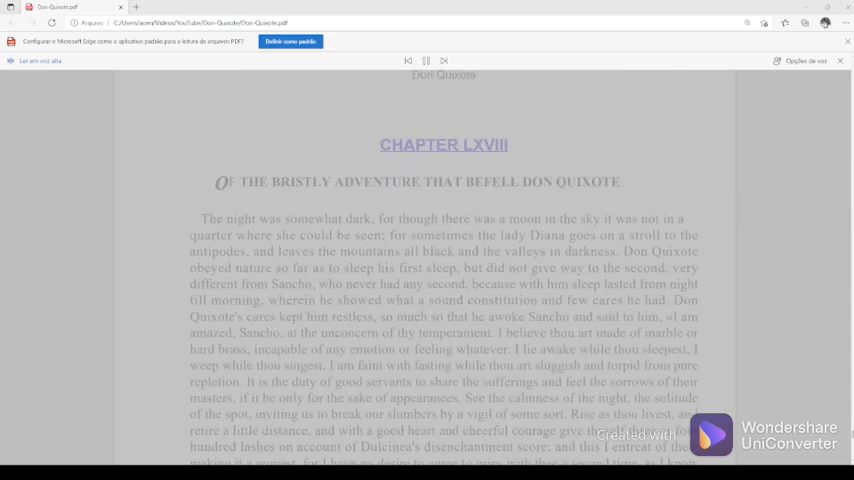
scroll("down", 3)
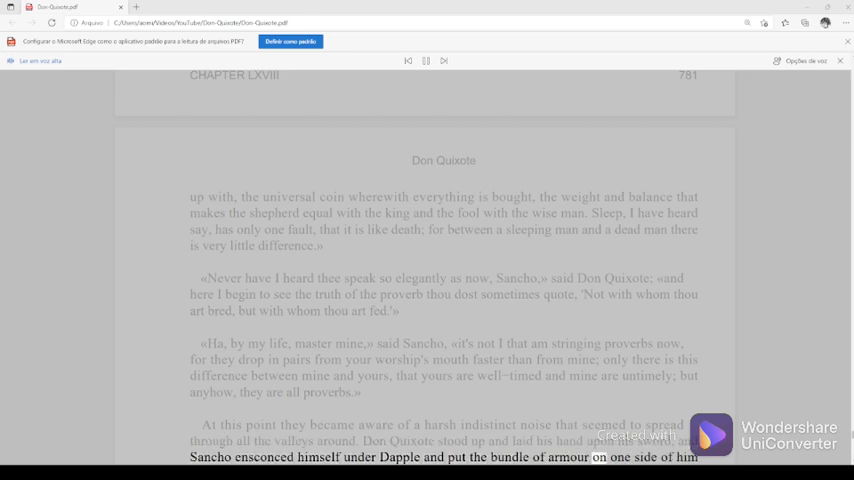
Step: Scroll down to follow the reading through the stampede of six hundred pigs
scroll("down", 3)
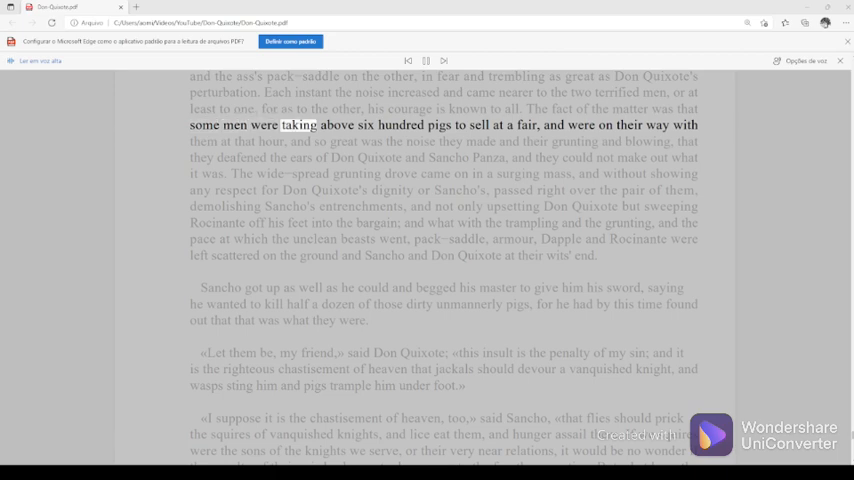
mouse_move(526, 124)
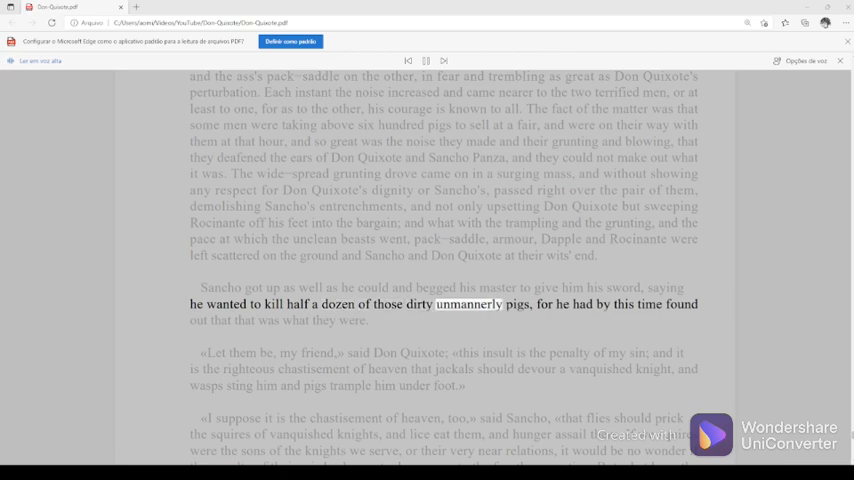
Step: Continue the reading past the unmannerly pigs to the line about the knights' sons
left_click(648, 304)
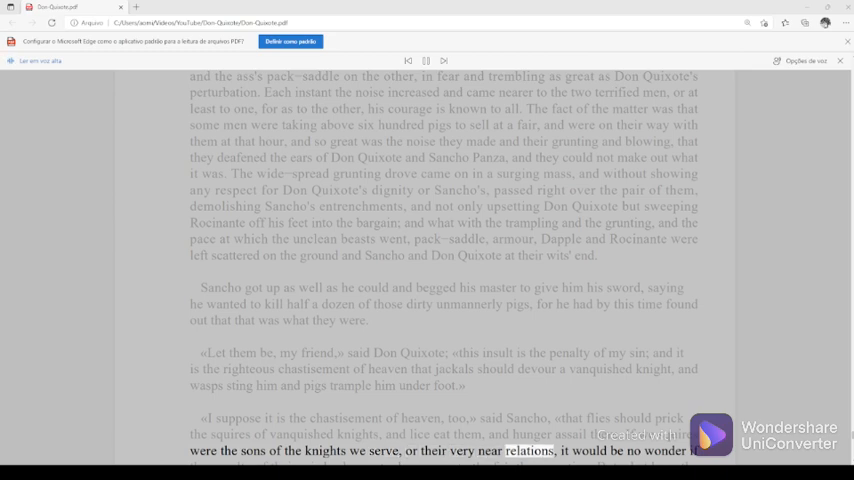
Step: Scroll onto page 782 as the reading reaches Don Quixote's little madrigal
scroll("down", 3)
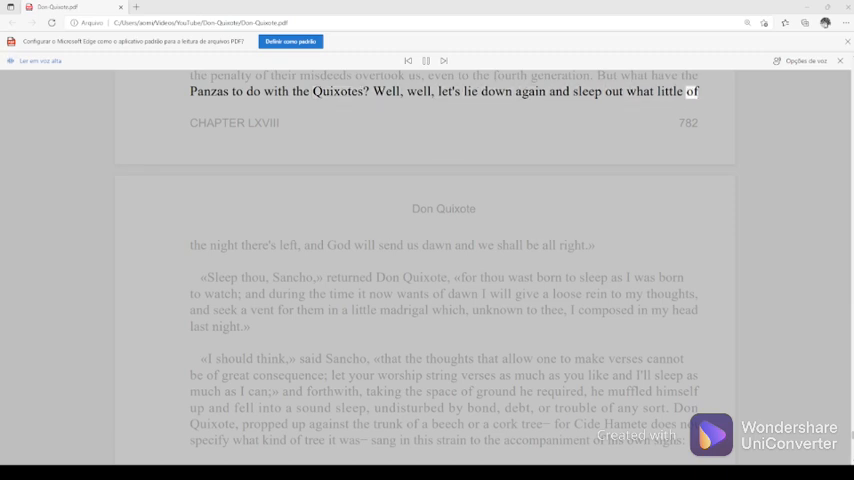
scroll("down", 3)
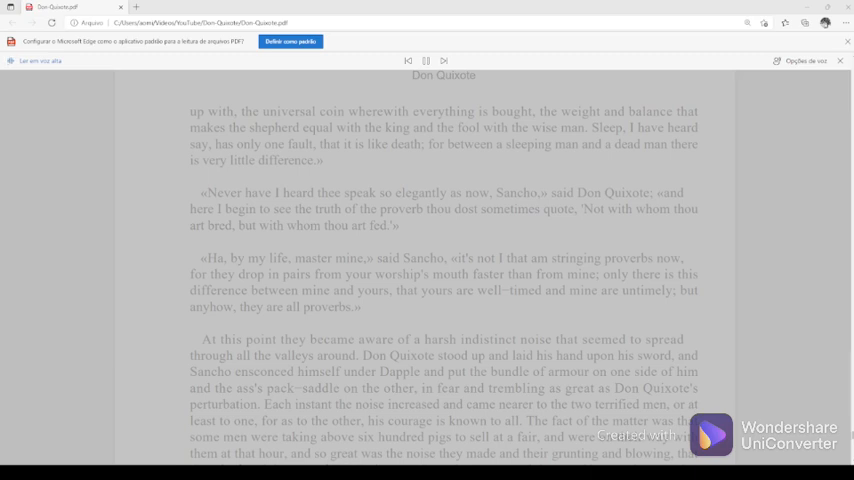
scroll("down", 3)
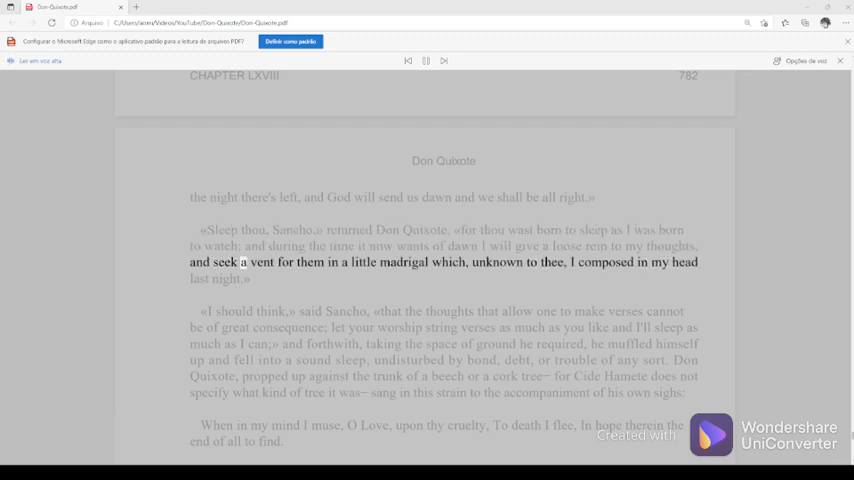
Step: Let Read Aloud continue into the madrigal verse "When in my mind I muse, O Love" on page 782
double_click(500, 262)
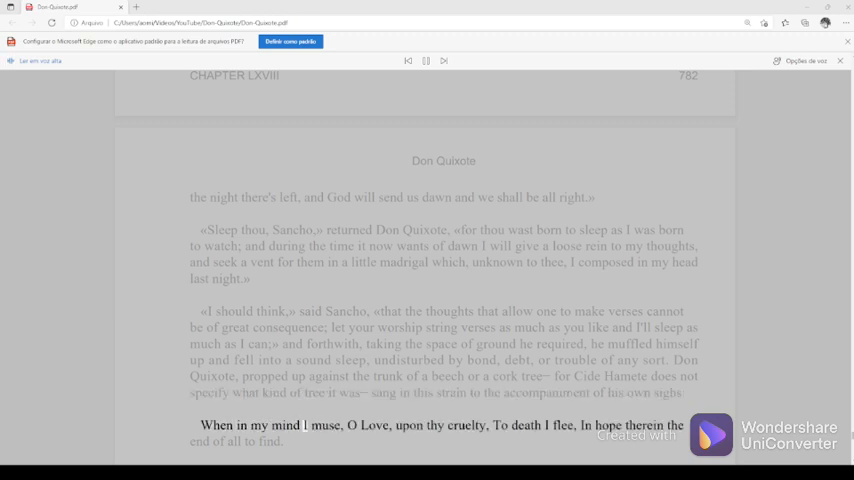
double_click(468, 424)
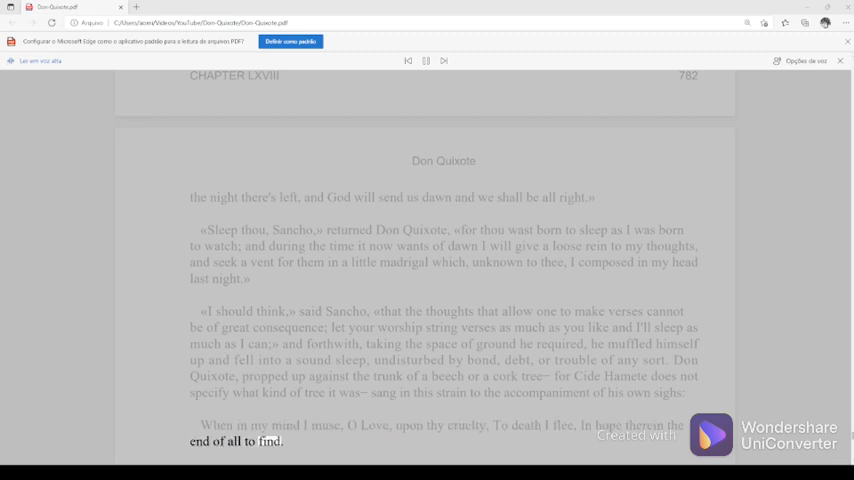
Step: Scroll down past page 783 following the narration to where Sancho recognises the mansion
scroll("down", 3)
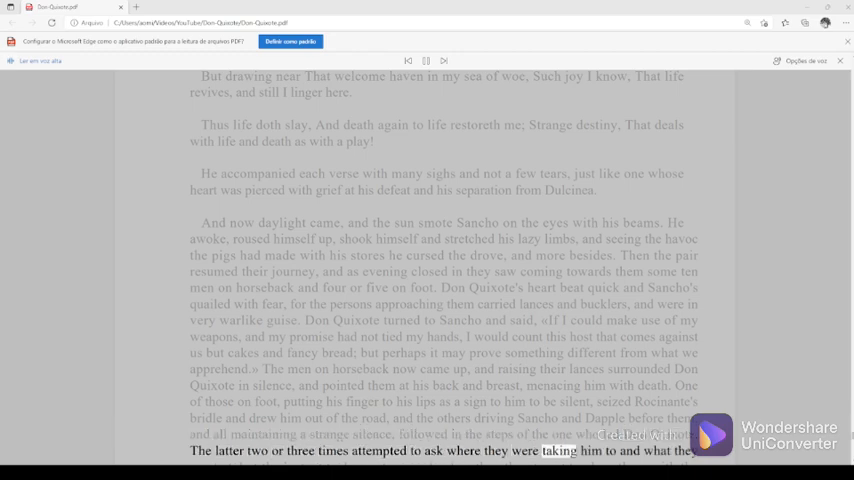
scroll("down", 3)
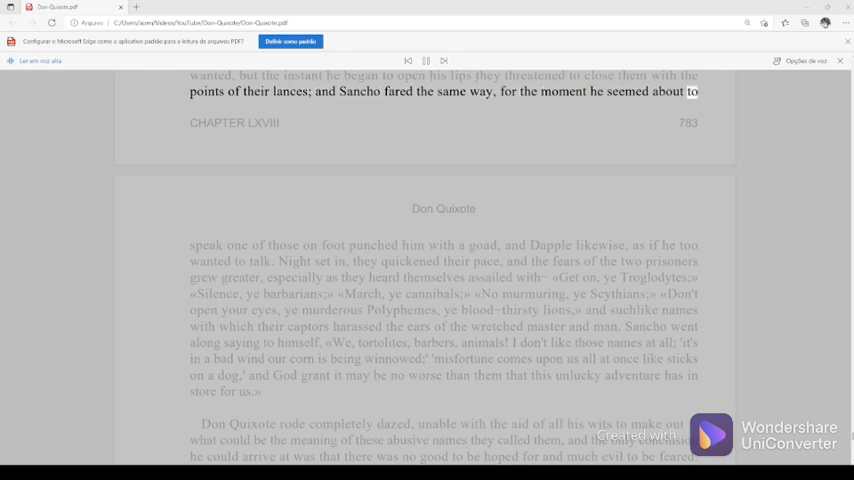
scroll("down", 3)
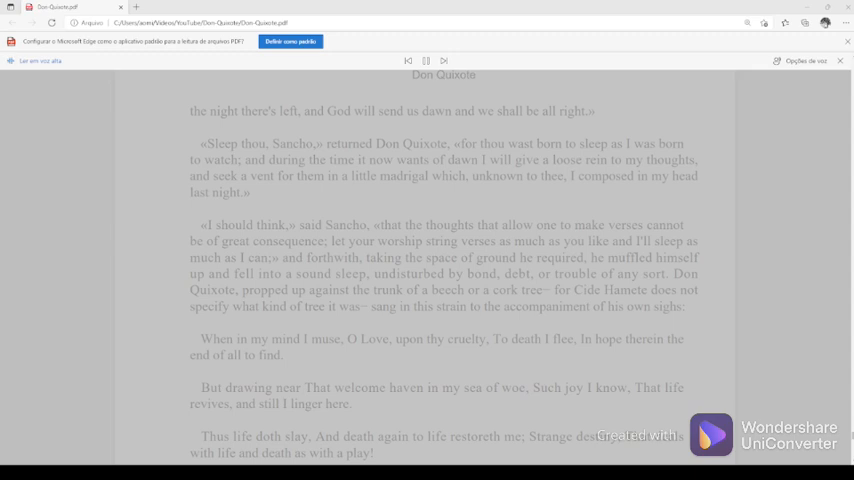
scroll("down", 3)
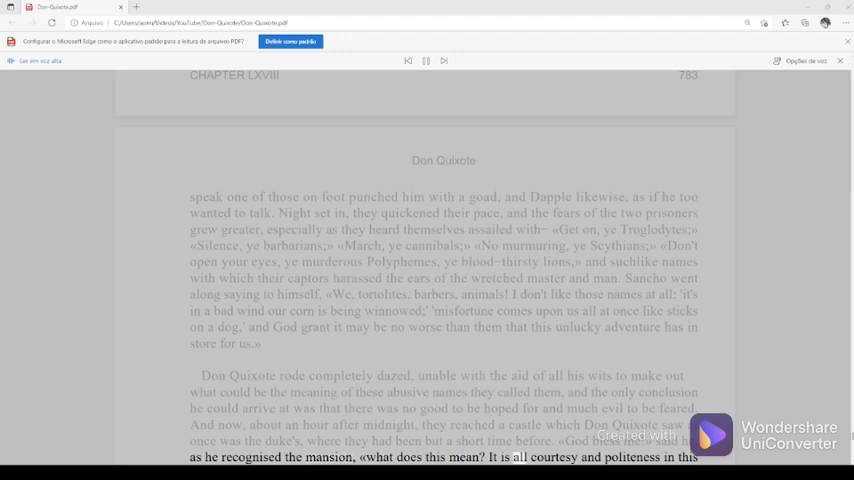
Step: Follow the narration into Chapter LXIX on page 784, reaching the dead maiden passage
scroll("down", 3)
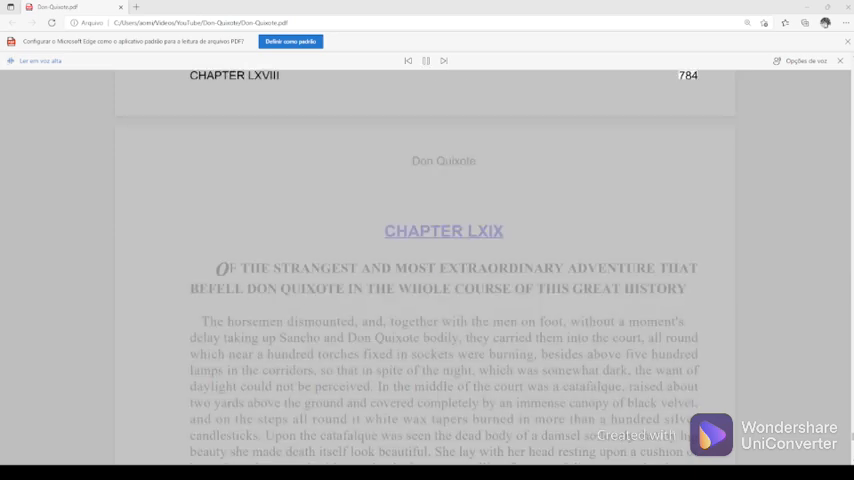
double_click(444, 232)
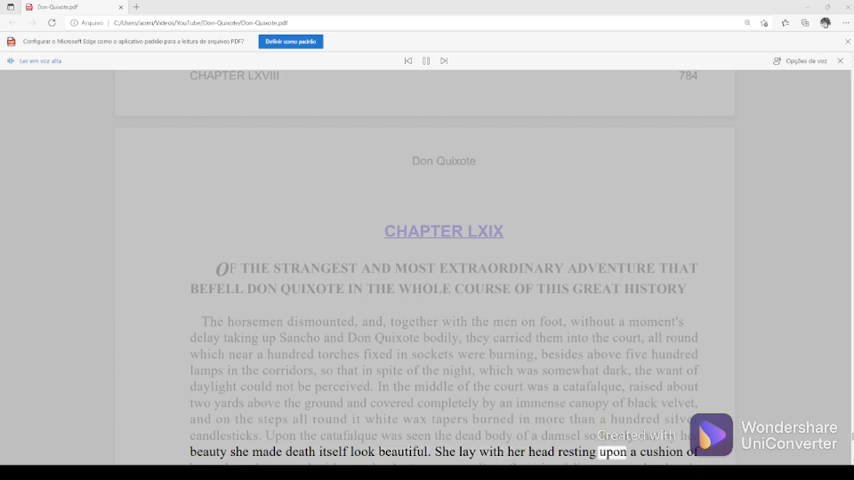
Step: Follow Chapter LXIX's narration to Altisidora's body on the catafalque as the duke arrives
scroll("down", 3)
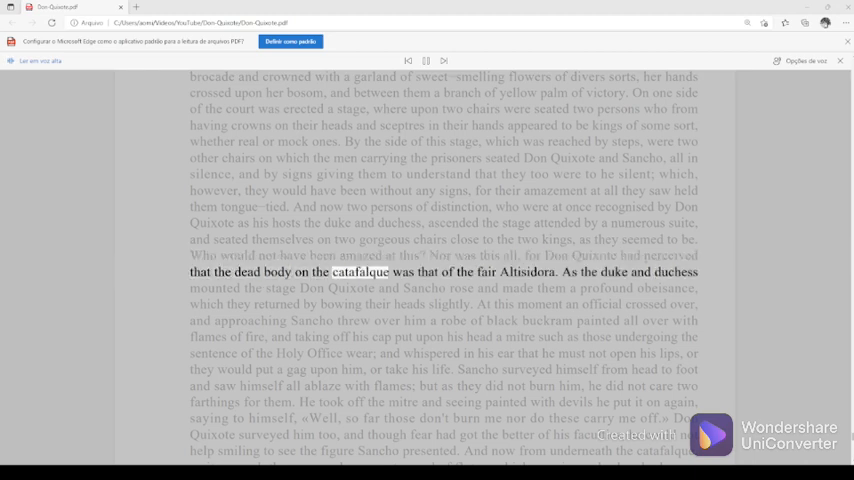
double_click(522, 272)
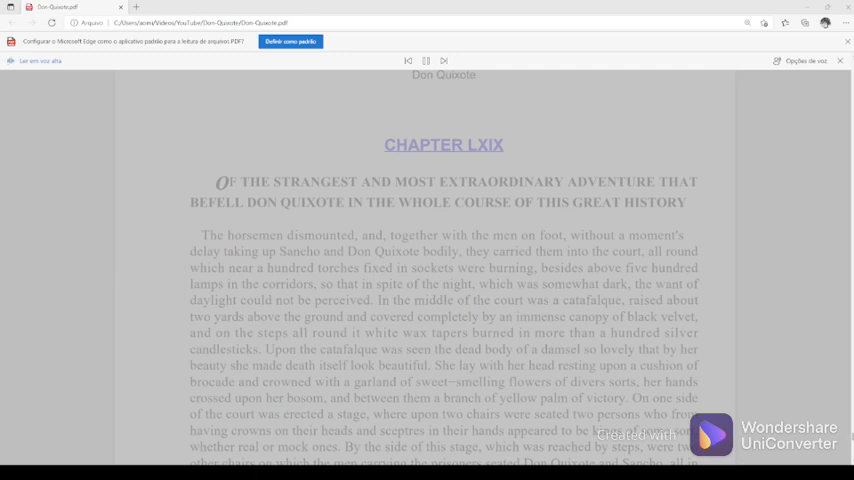
Step: Scroll past the page break as narration covers Rhadamanthus decreeing Altisidora's restoration
scroll("down", 3)
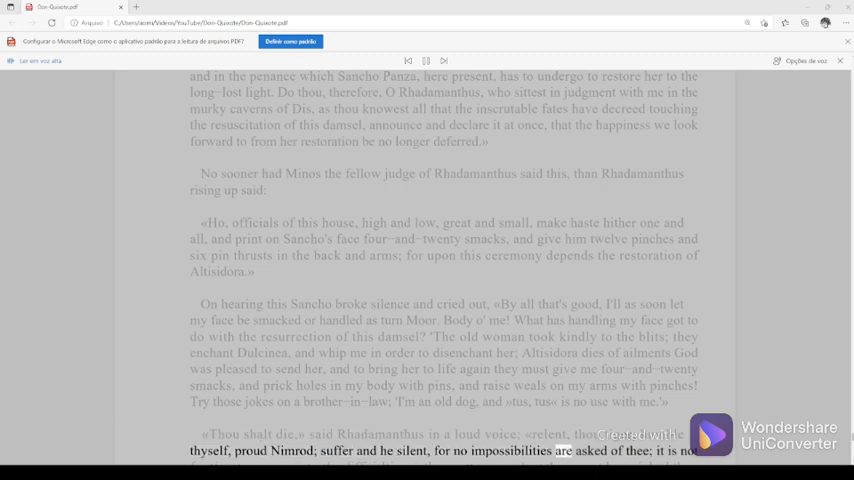
scroll("down", 3)
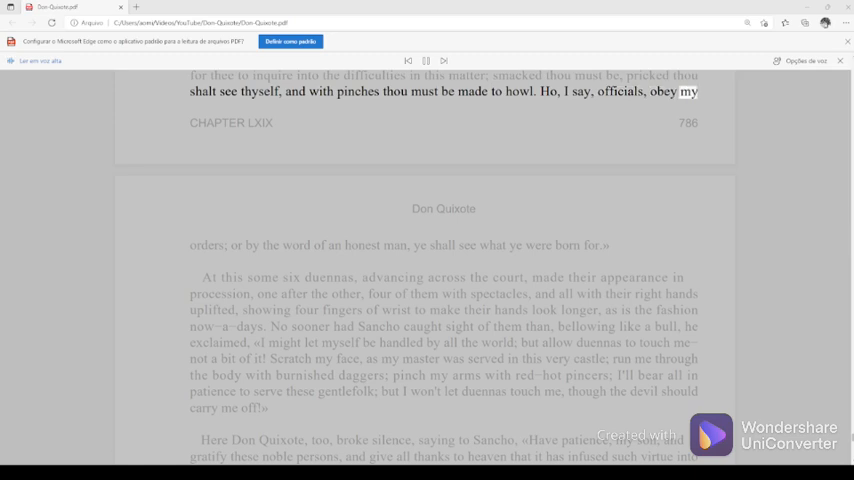
Step: Follow the narration through Sancho rebuking the duennas to Rhadamanthus calming his wrath
scroll("down", 3)
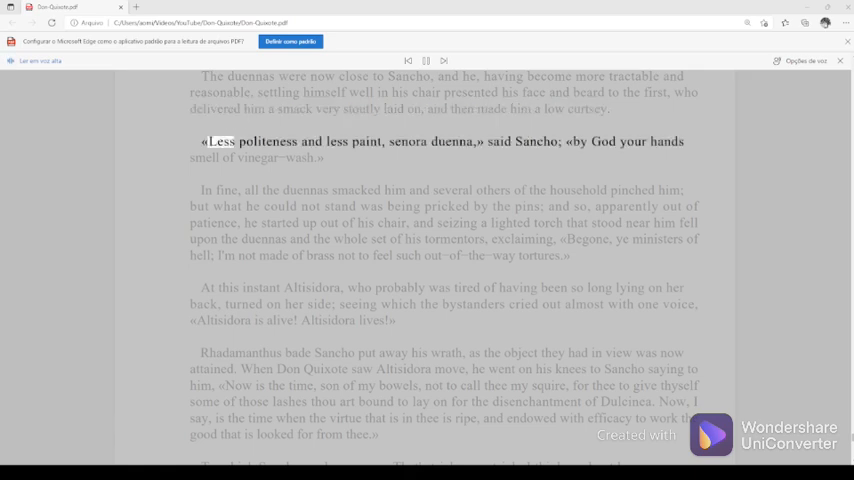
double_click(412, 140)
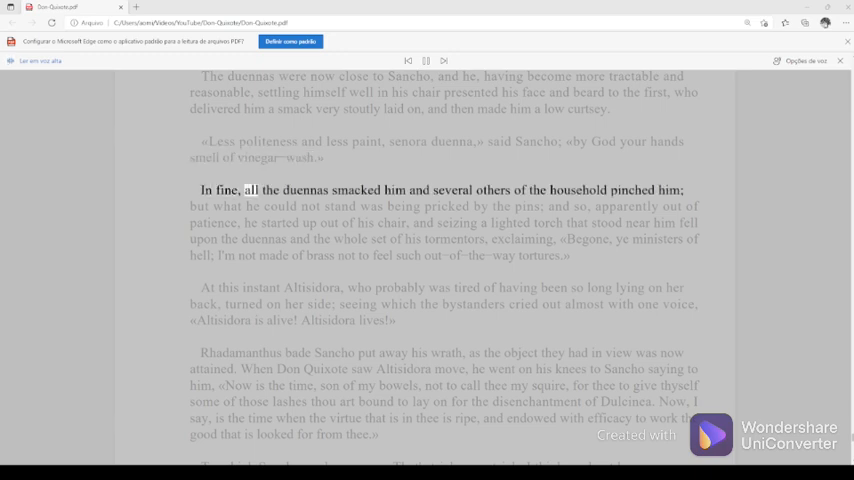
double_click(494, 190)
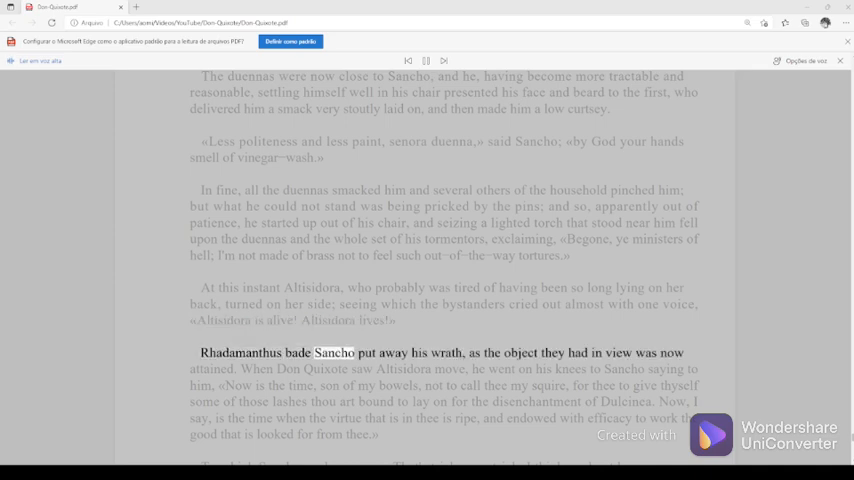
double_click(514, 352)
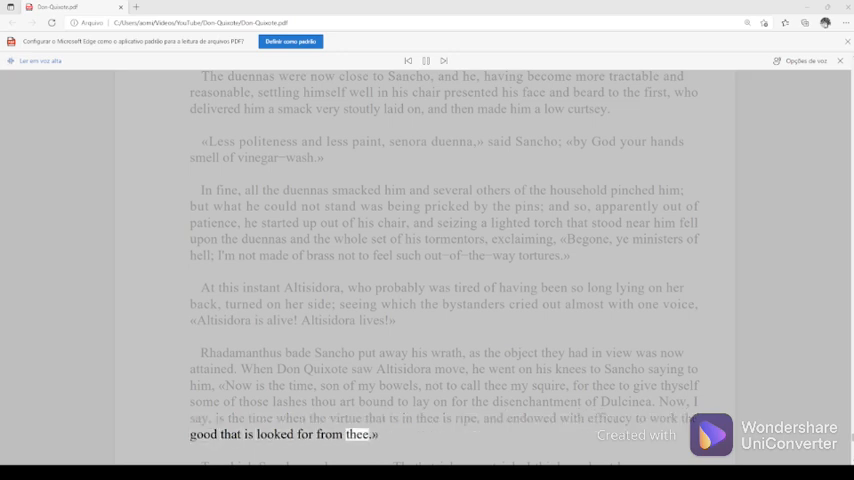
Step: Scroll onto the next page where Altisidora sits up on the catafalque as clarions sound
scroll("down", 3)
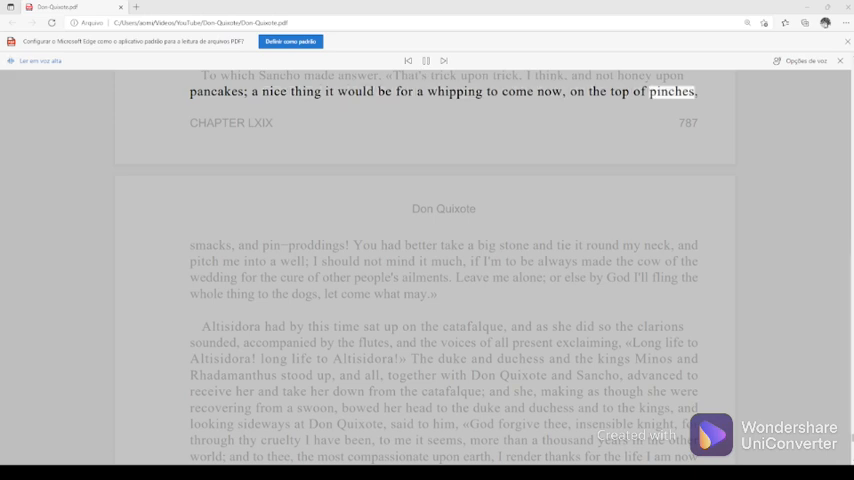
scroll("down", 3)
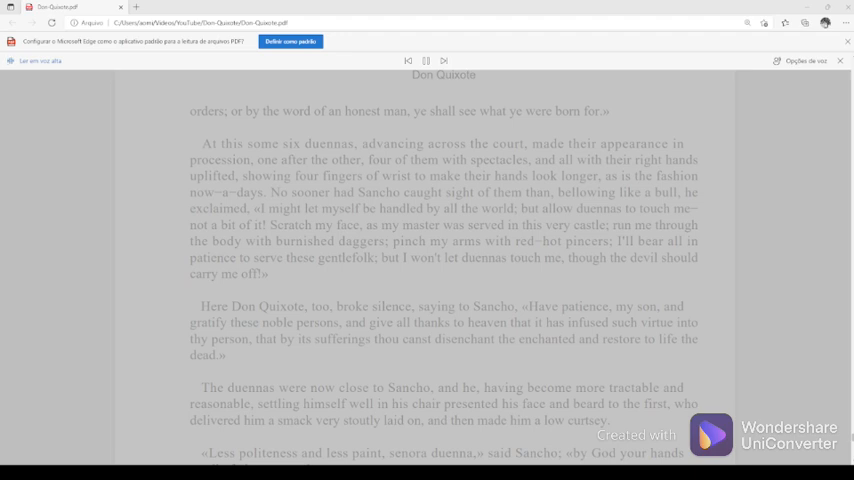
scroll("down", 3)
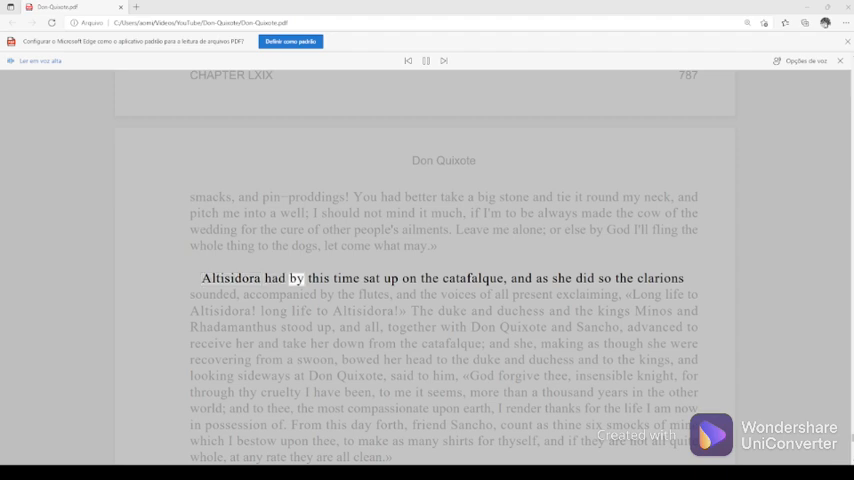
Step: Let Altisidora's speech finish at 'they are all clean' and reveal Sancho kneeling below
double_click(468, 278)
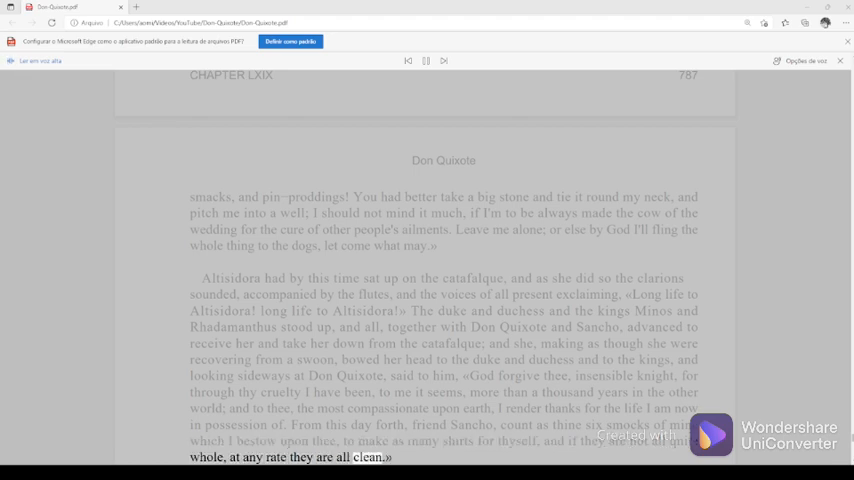
scroll("down", 3)
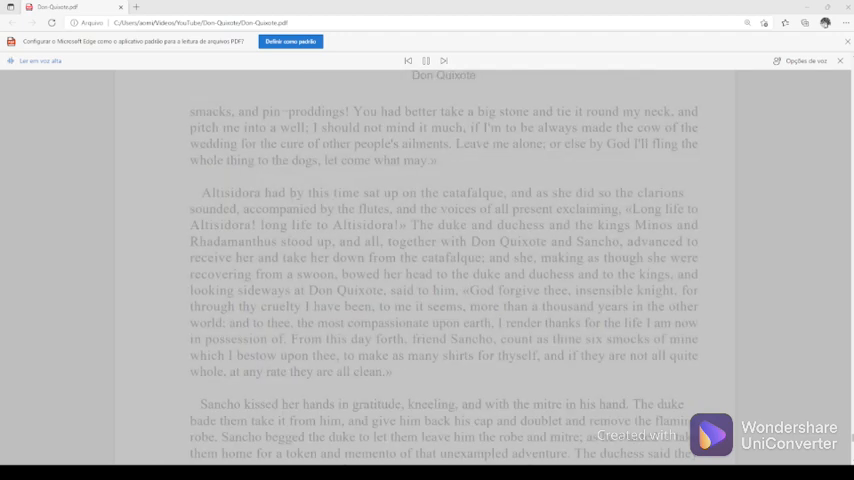
Step: Follow Chapter LXX past Sancho's smacks and Carrasco's backstory to 'try his hand again.'
scroll("down", 3)
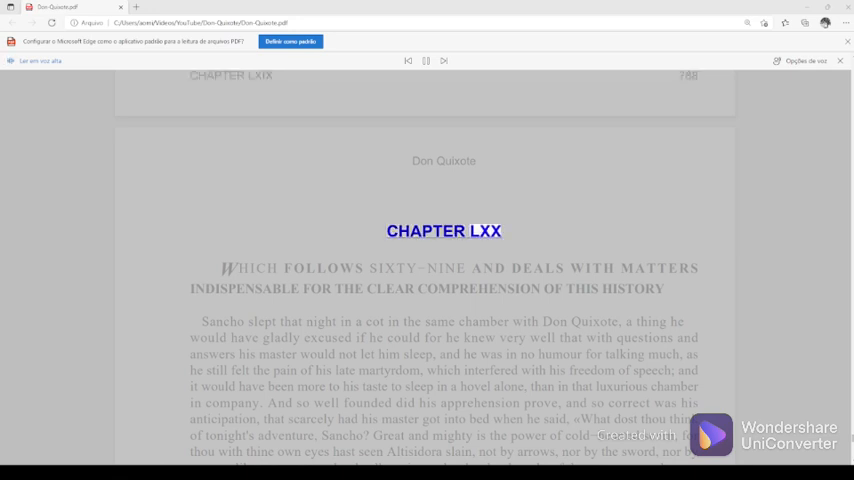
double_click(388, 268)
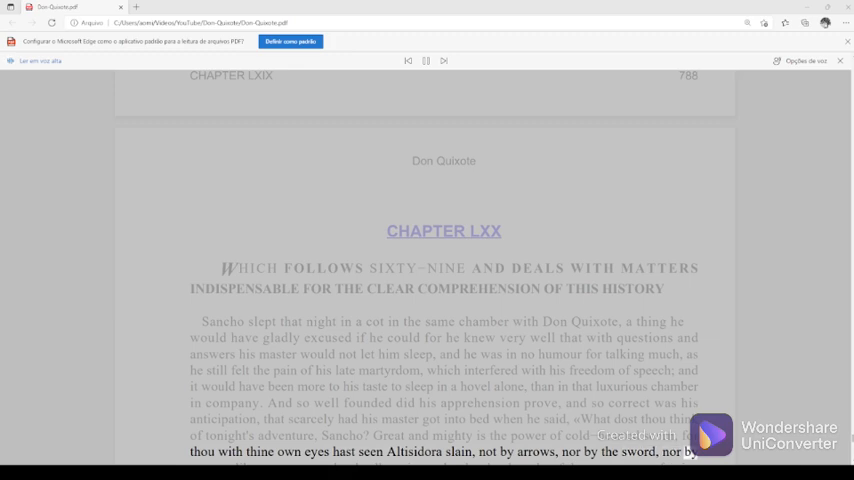
scroll("down", 3)
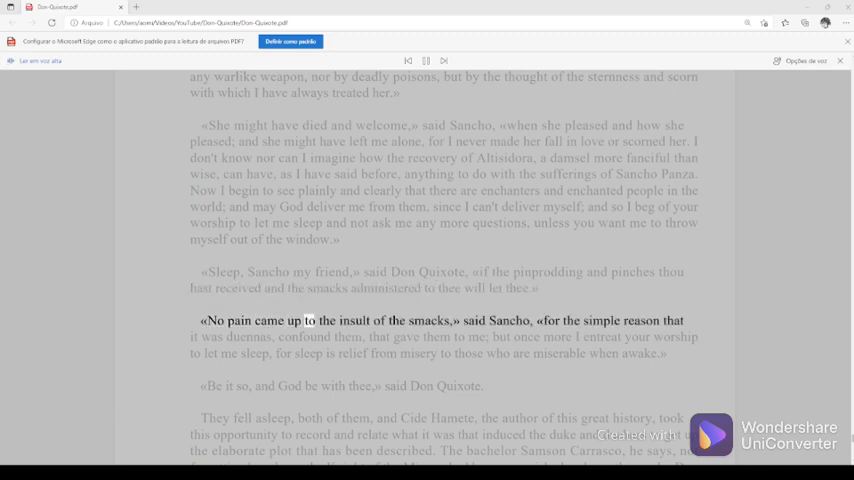
double_click(508, 320)
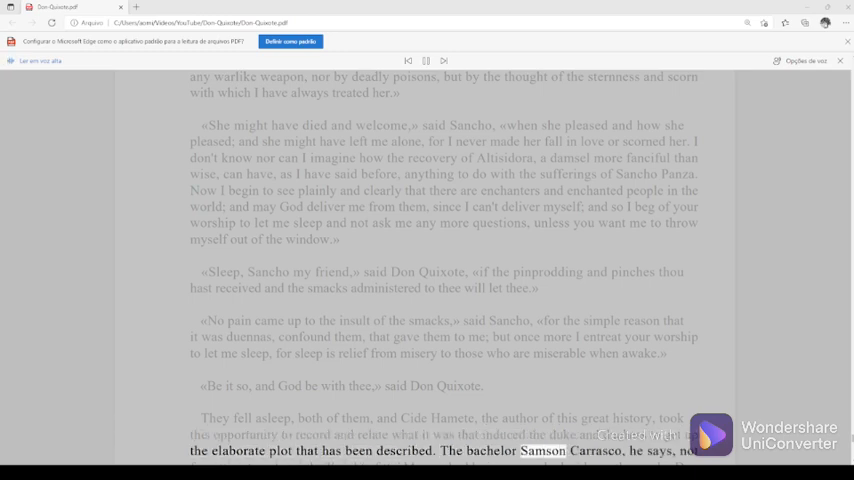
scroll("down", 3)
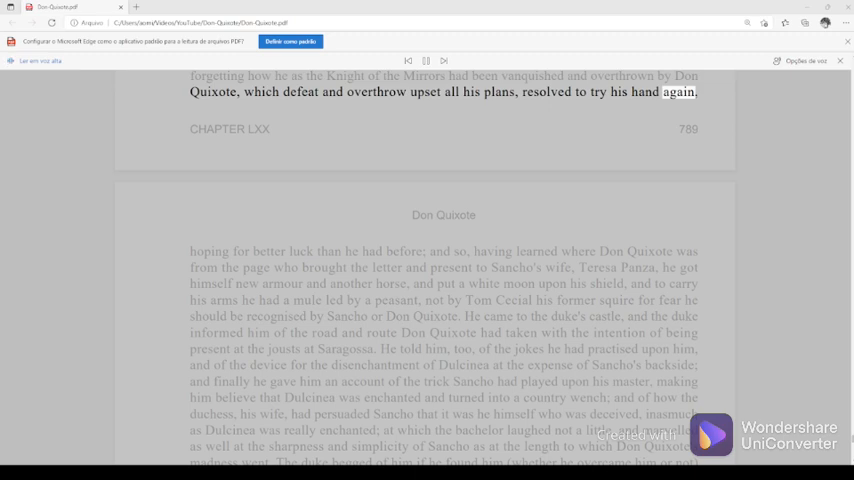
Step: Scroll to the next page as Carrasco returns to the duke's castle to tell him all
scroll("down", 3)
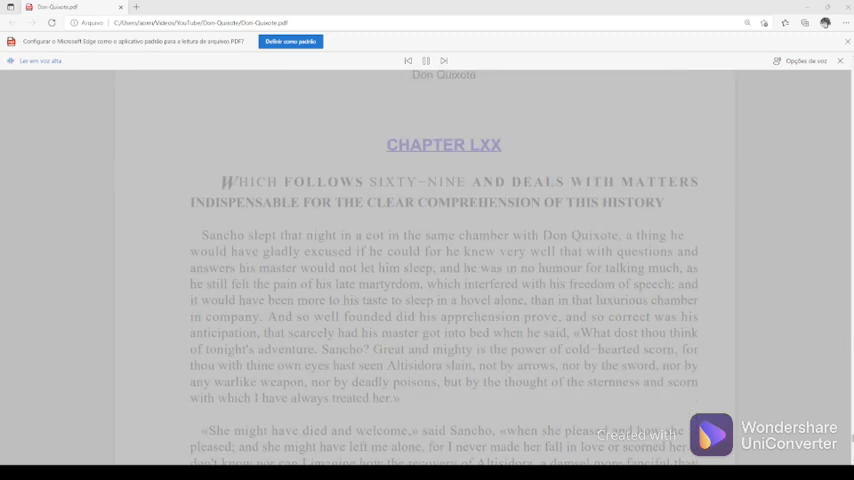
scroll("down", 3)
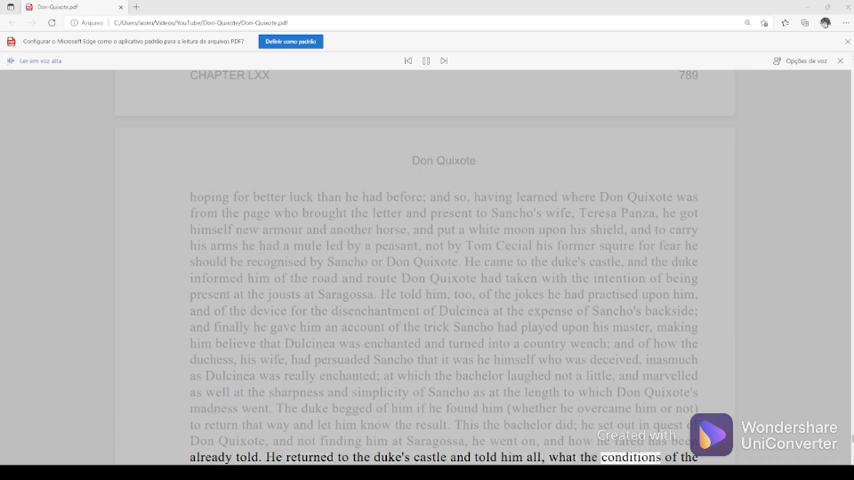
Step: Follow the read-aloud highlight down to the duke's people finding Don Quixote and Sancho
scroll("down", 3)
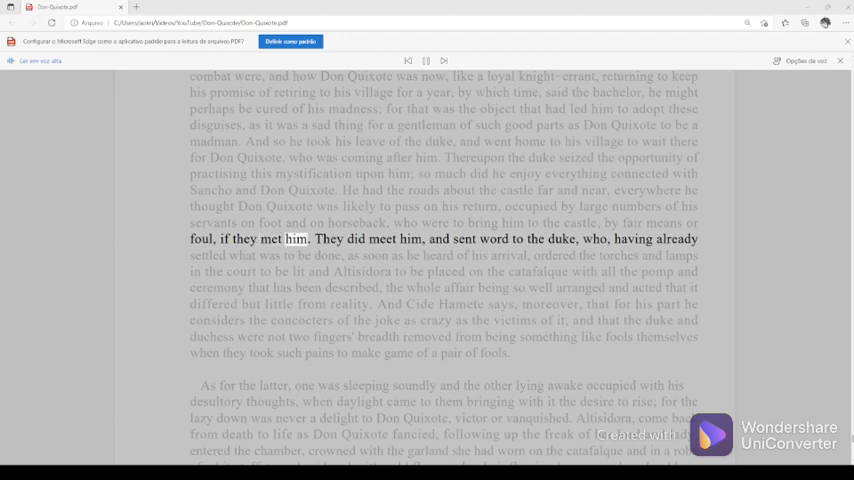
Step: Resume read-aloud from the 'pair of fools' passage into Altisidora entering with the catafalque garland
left_click(454, 238)
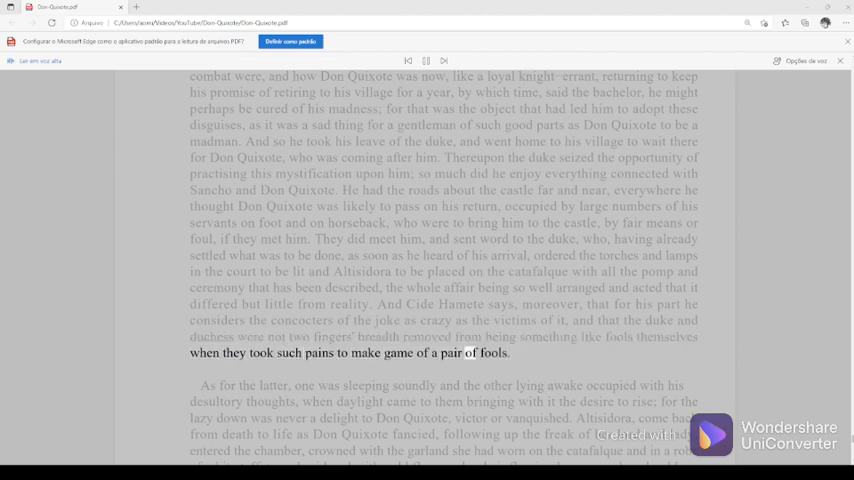
double_click(492, 352)
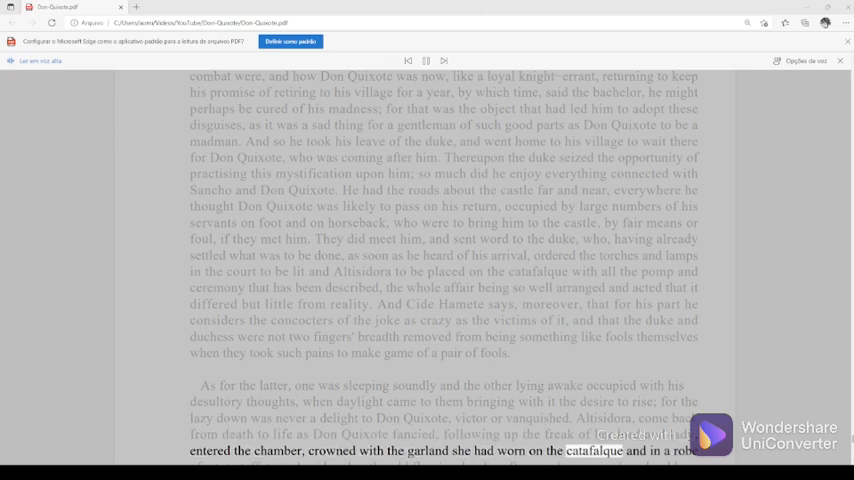
Step: Follow the reading onto page 790 through Altisidora's speech to 'remained in the other world.'
scroll("down", 3)
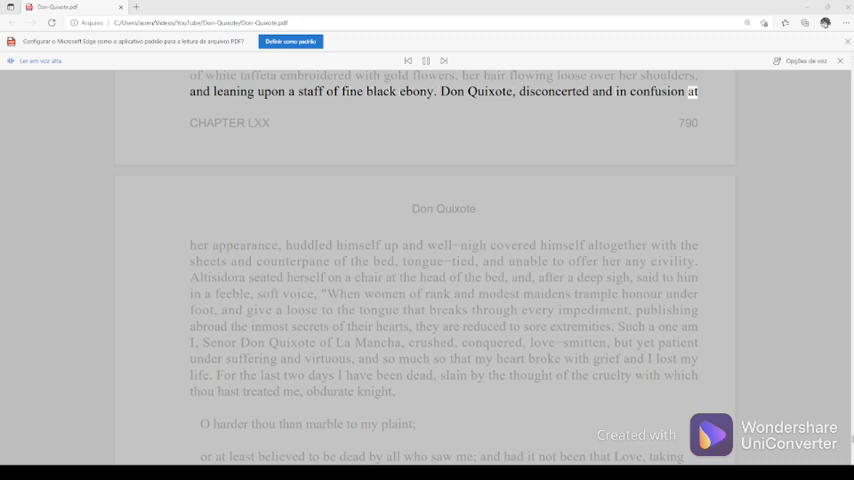
scroll("down", 3)
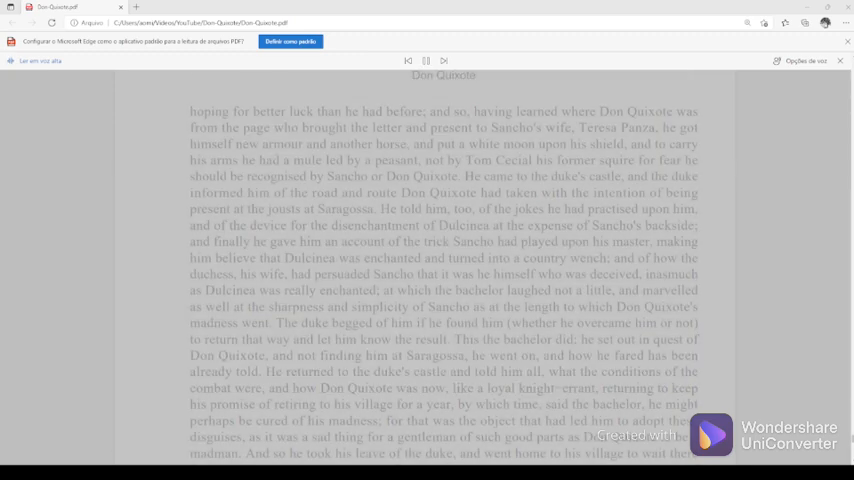
scroll("down", 3)
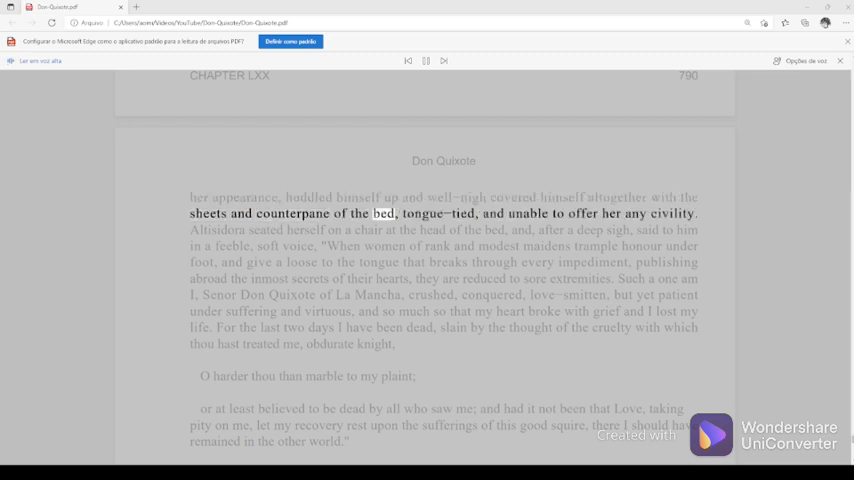
double_click(522, 214)
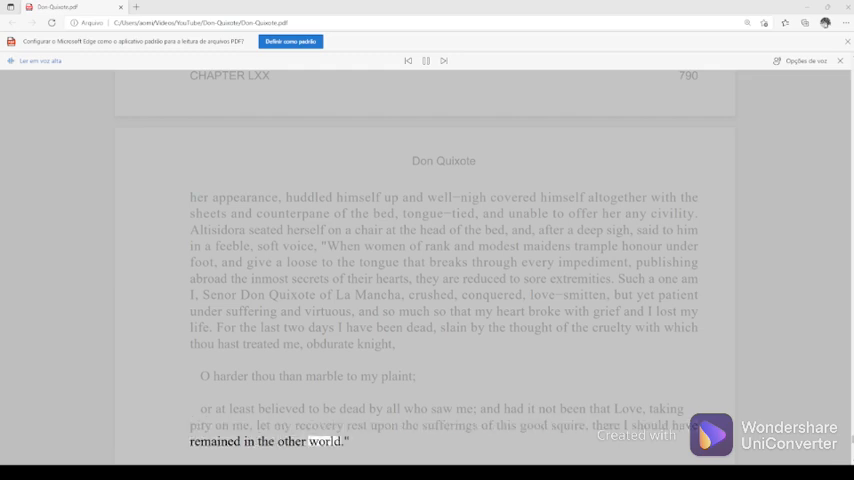
scroll("down", 3)
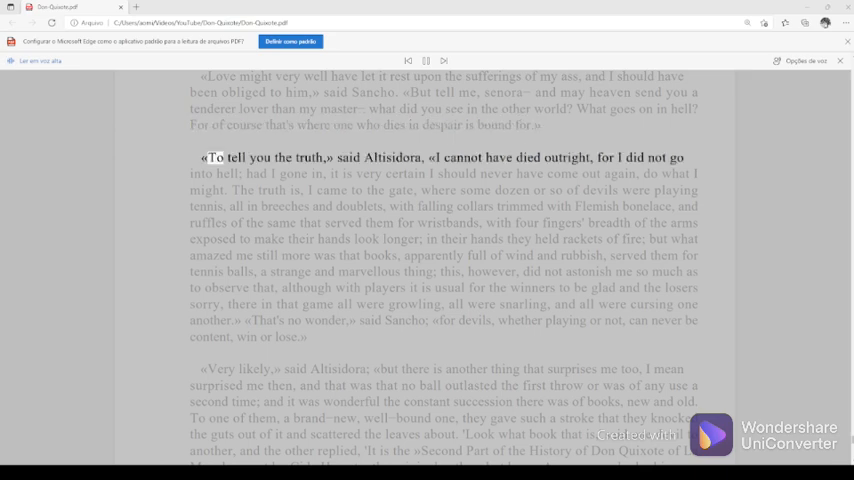
double_click(308, 156)
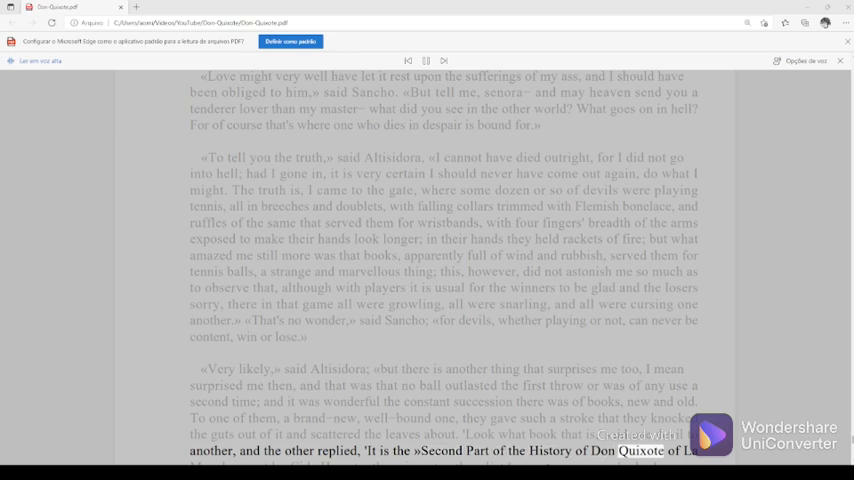
Step: Scroll past the page break onto page 791, following the reading to the musician's obeisance
scroll("down", 3)
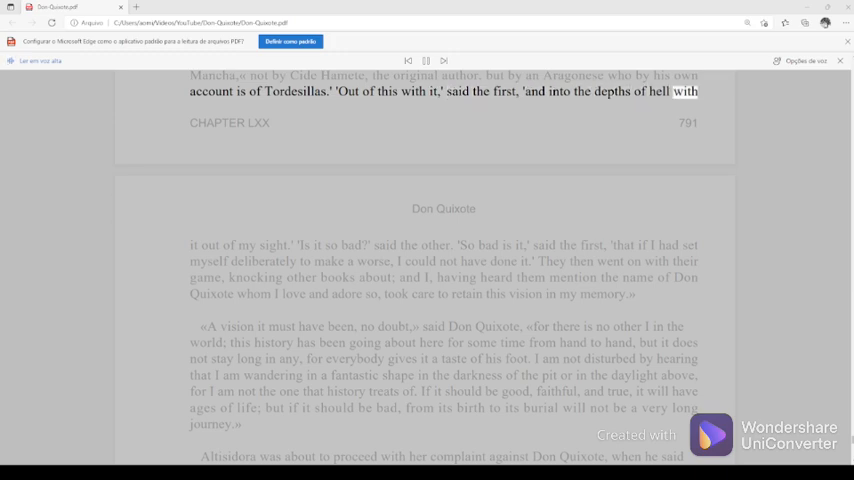
scroll("down", 3)
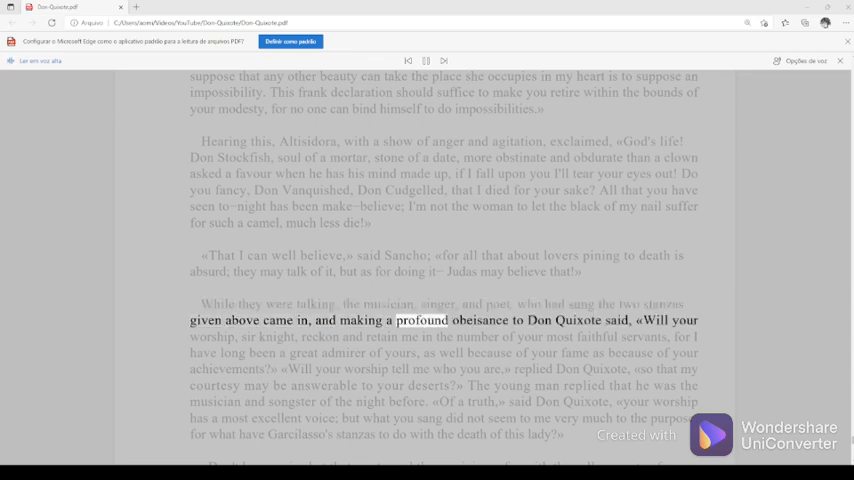
Step: Keep the reading going past the Garcilasso stanzas question to the musician's reply on page 792
left_click(628, 320)
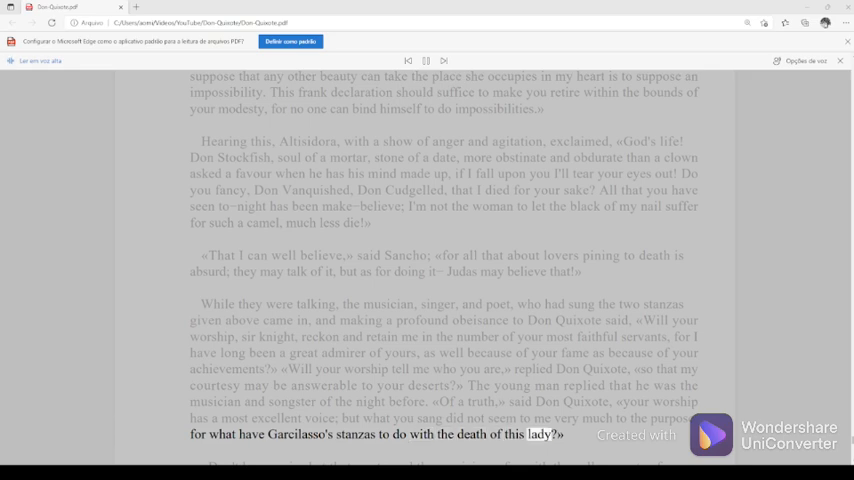
scroll("down", 3)
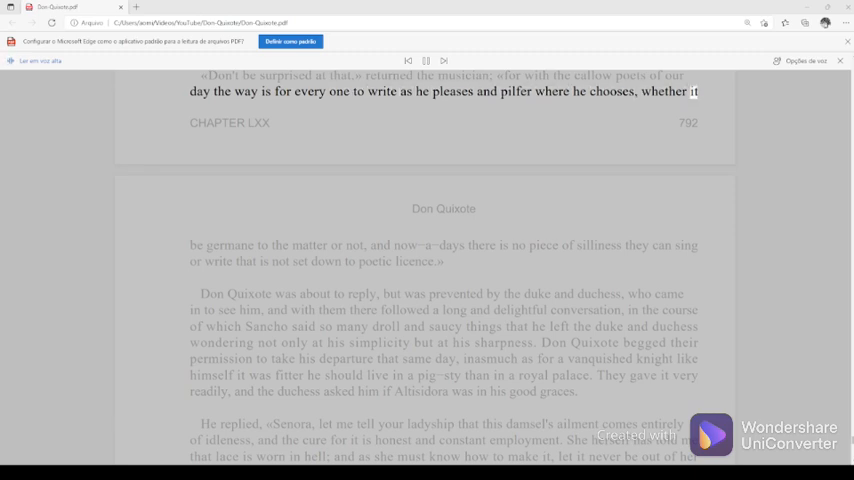
Step: Finish Chapter LXX aloud and reach the Chapter LXXI heading on page 793
scroll("down", 3)
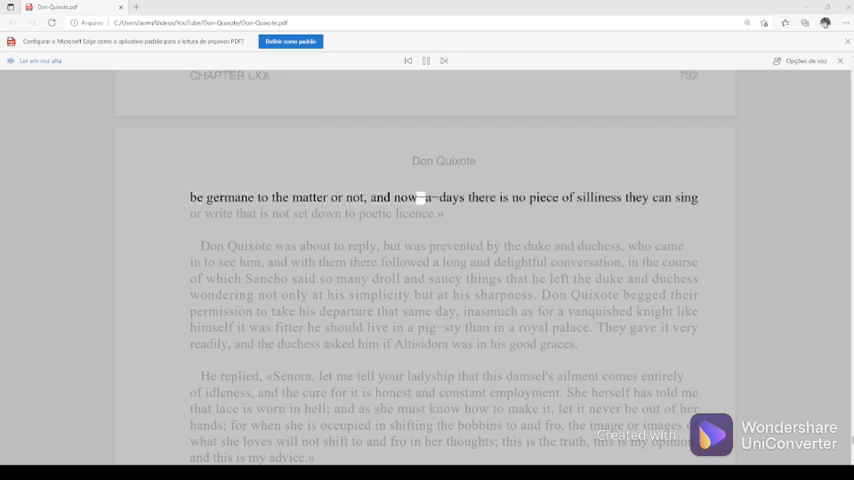
double_click(544, 196)
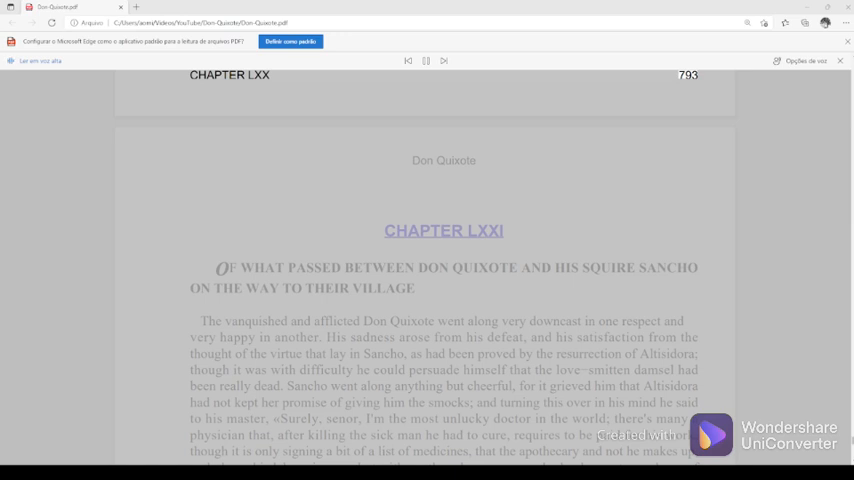
Step: Read Chapter LXXI's first paragraph aloud up to Sancho's apothecary remark
double_click(444, 230)
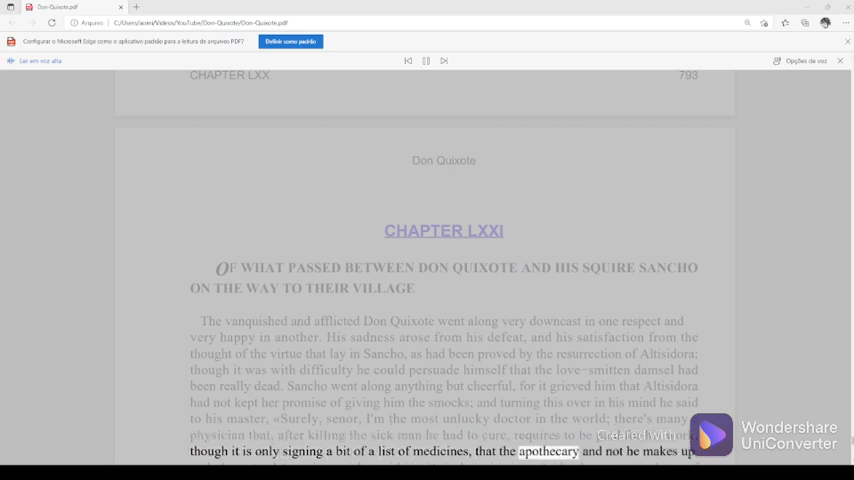
Step: Follow the reading onto page 794 down to Sancho's tally of lashes at so much each
scroll("down", 3)
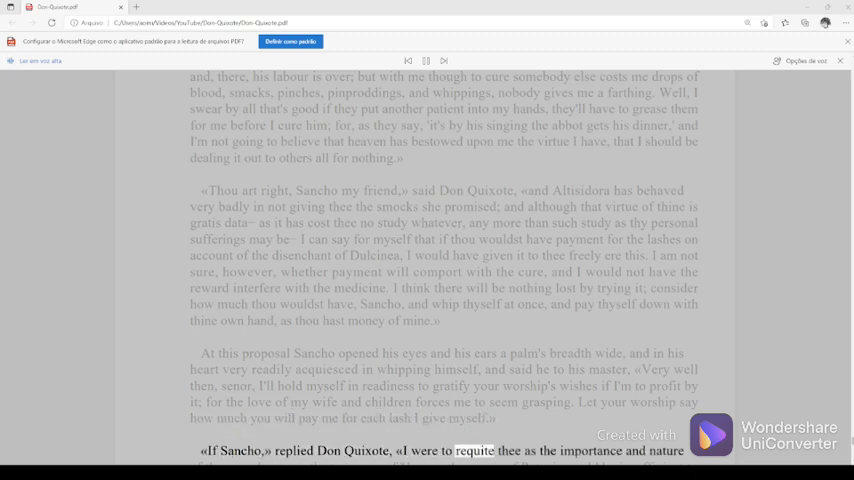
scroll("down", 3)
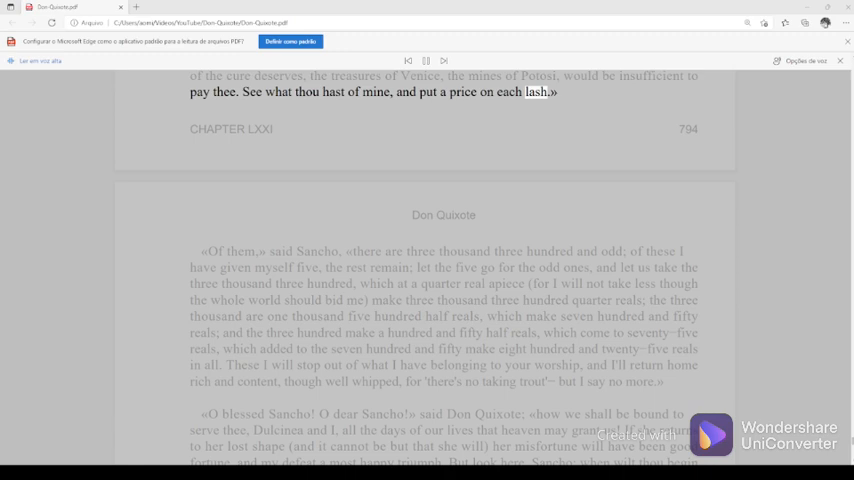
Step: Scroll past page 794 as the reading reaches Don Quixote's 'O blessed Sancho! O dear Sancho!'
scroll("down", 3)
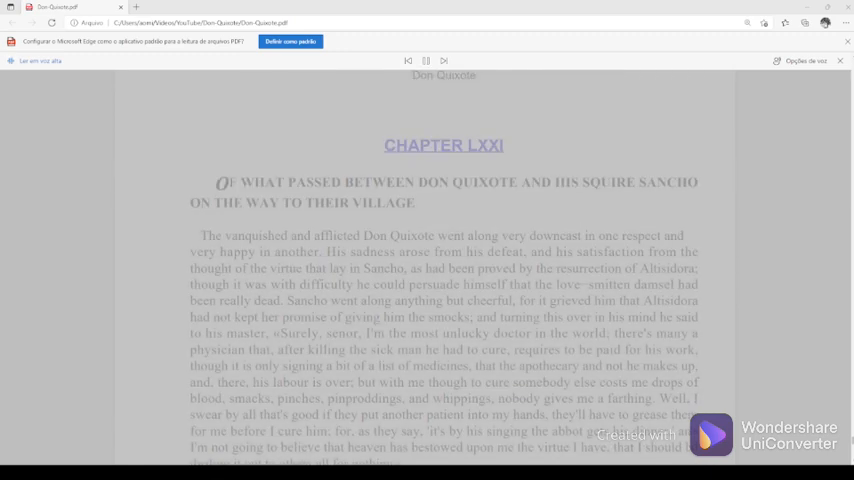
scroll("down", 3)
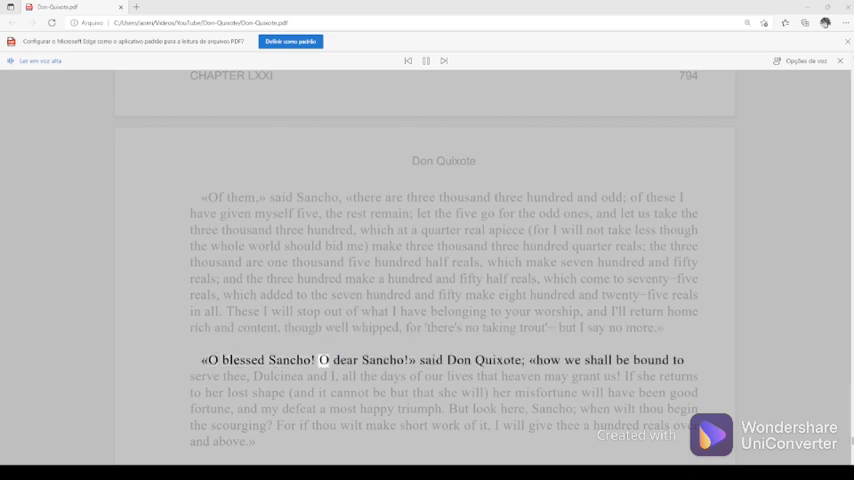
Step: Start reading at the 'O blessed Sancho' paragraph so it is voiced through 'and above'
double_click(496, 360)
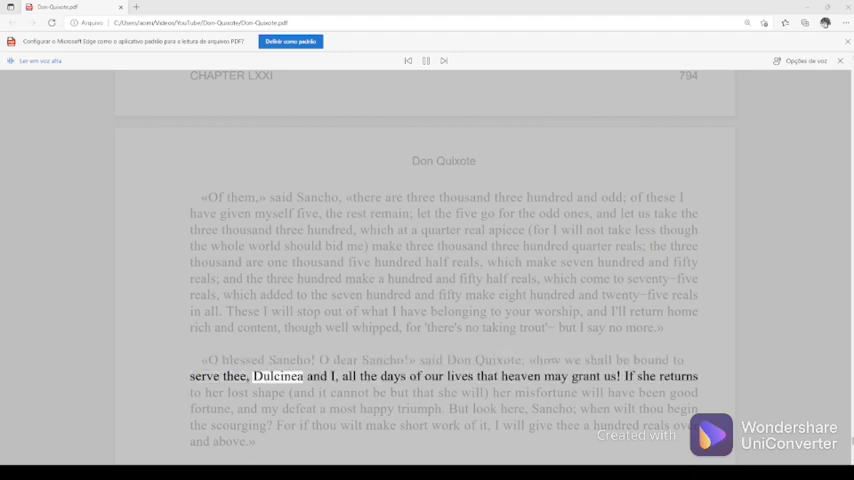
double_click(462, 376)
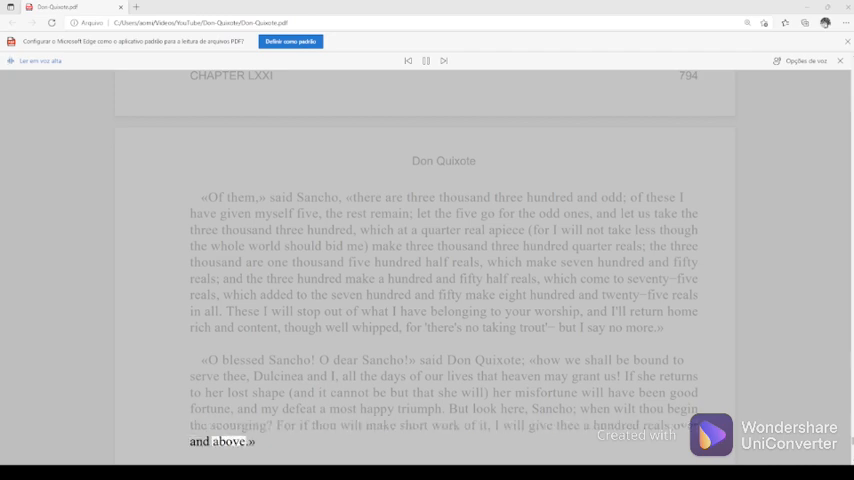
Step: Move down and resume reading from the 'Night, longed for by Don Quixote' paragraph
scroll("down", 3)
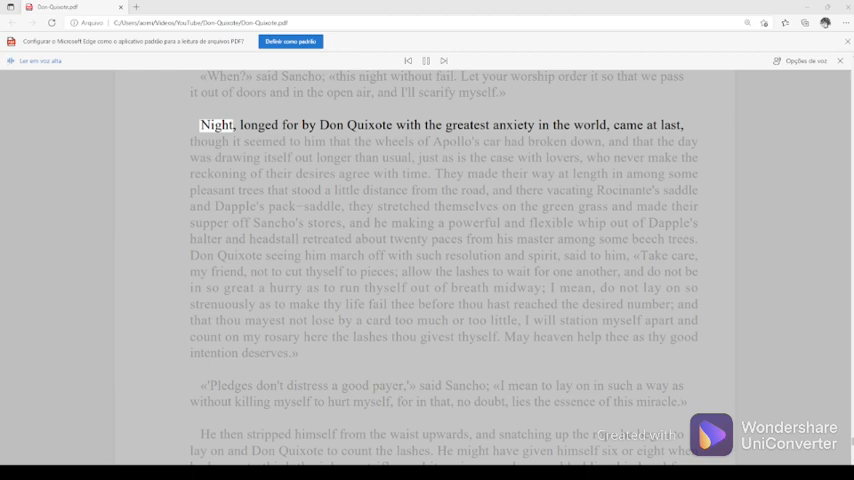
double_click(360, 126)
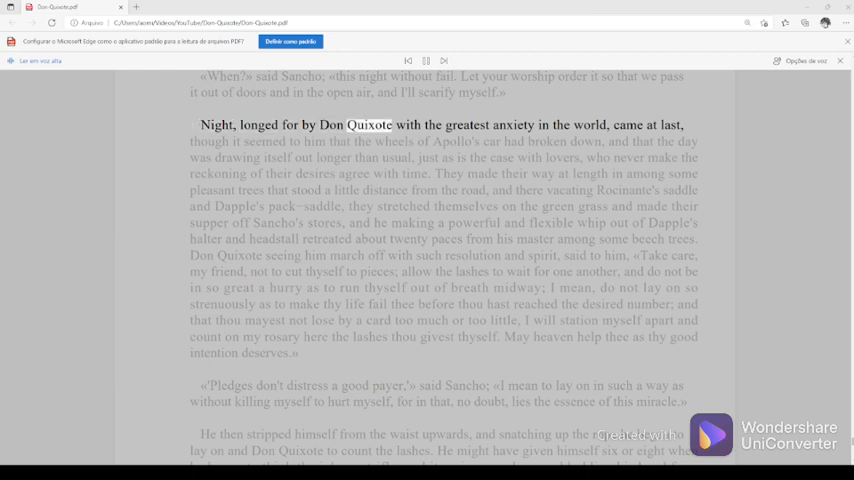